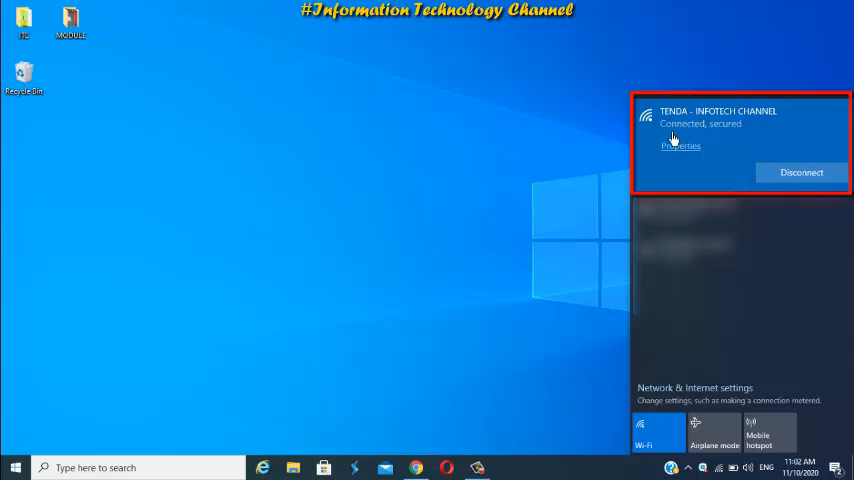
pyautogui.moveTo(750, 140)
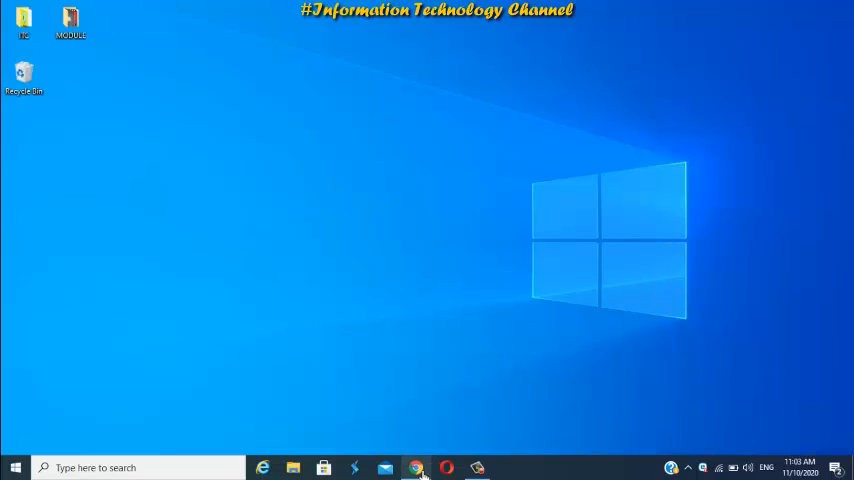
# - Launch Chrome and enter tendawifi.com in the address bar
pyautogui.click(416, 468)
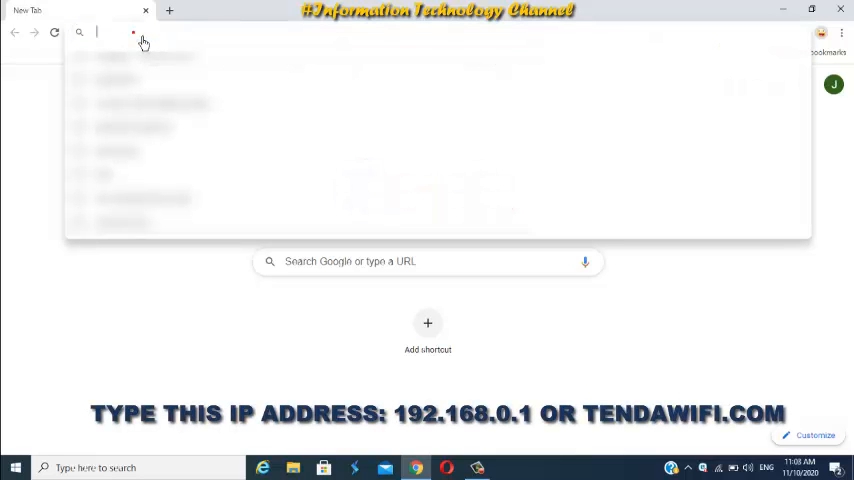
pyautogui.write('tendawifi.com')
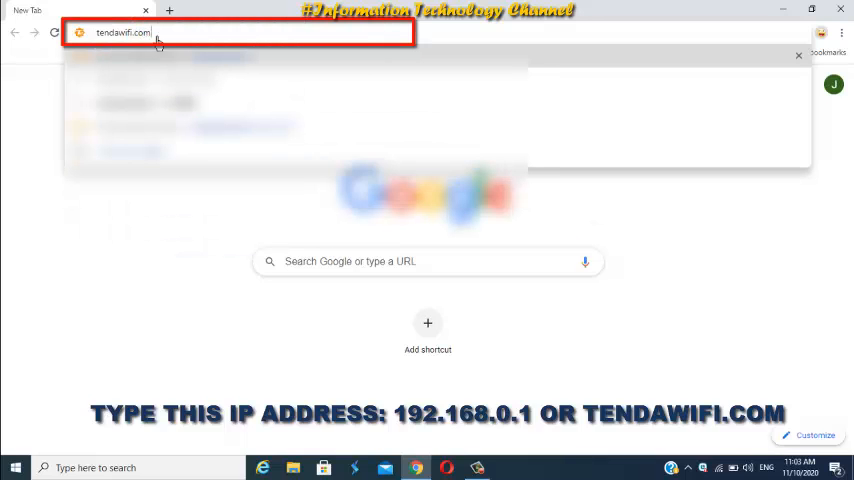
pyautogui.moveTo(178, 32)
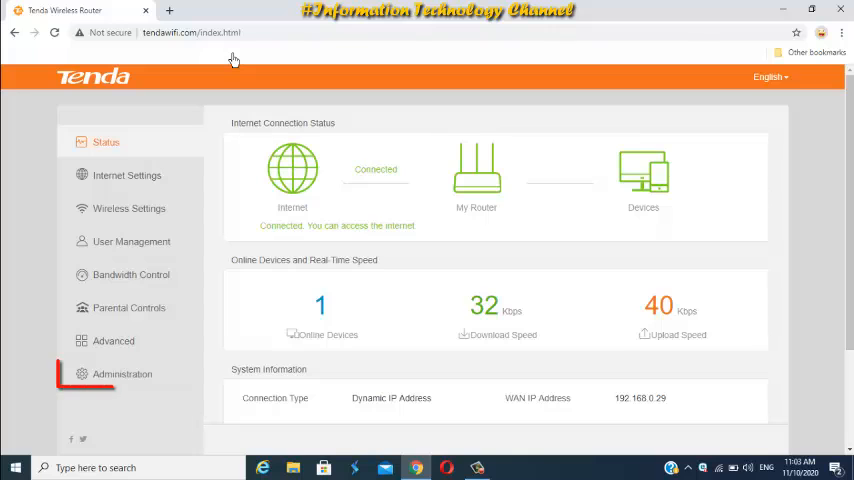
# - Go to Administration in the router's left sidebar
pyautogui.click(122, 372)
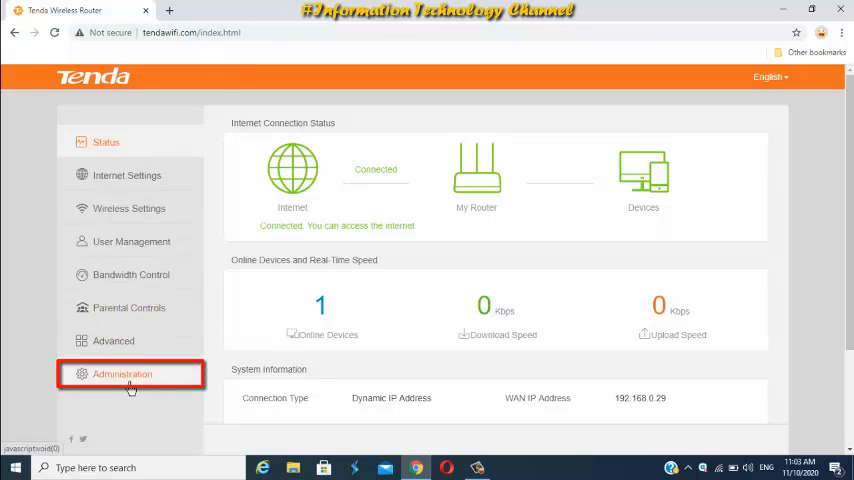
pyautogui.click(122, 374)
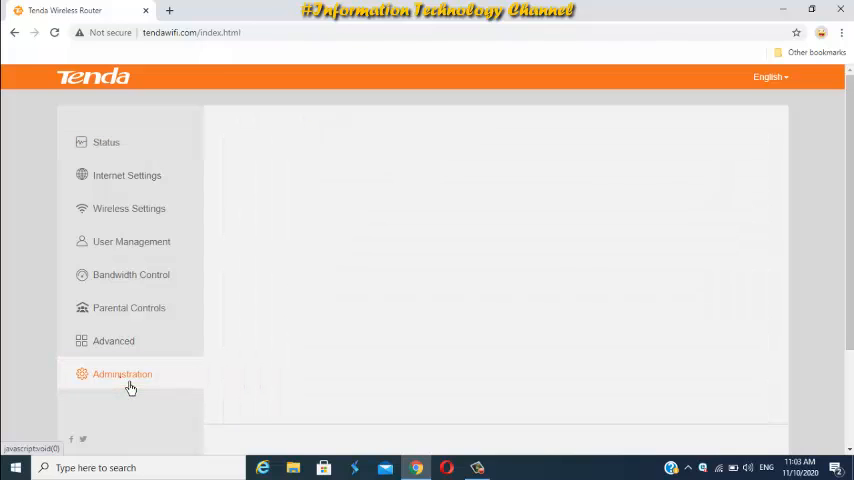
pyautogui.click(122, 372)
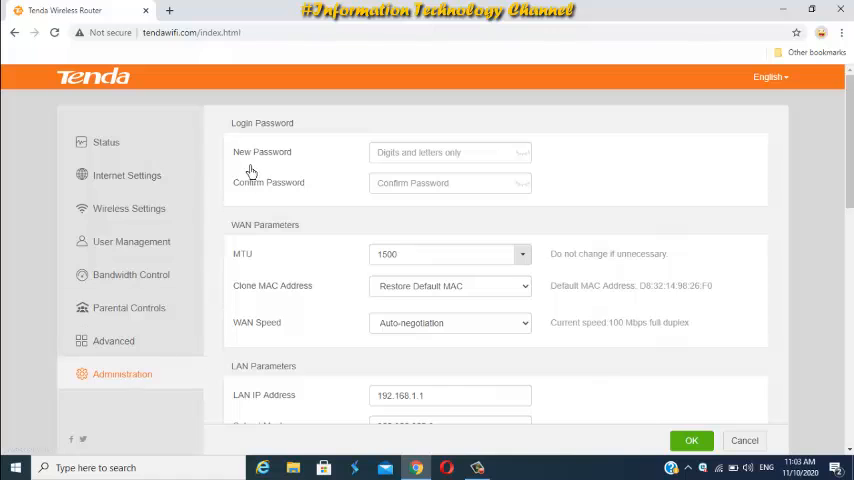
pyautogui.moveTo(296, 168)
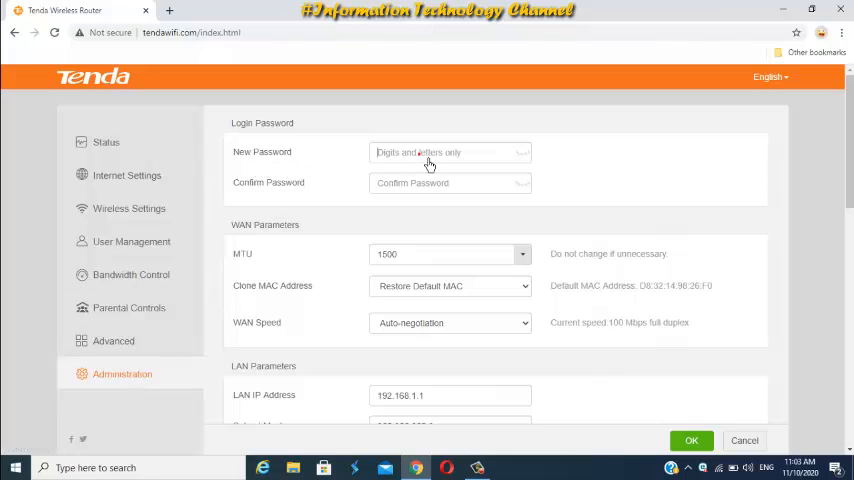
pyautogui.click(450, 152)
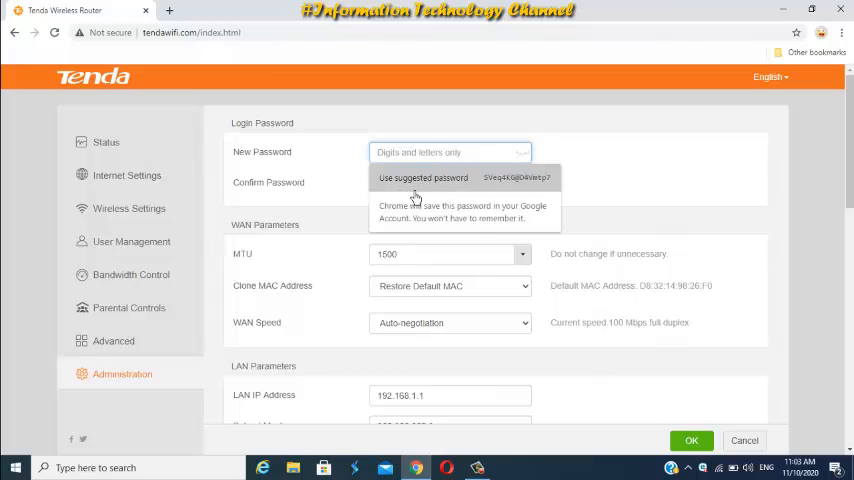
pyautogui.moveTo(504, 196)
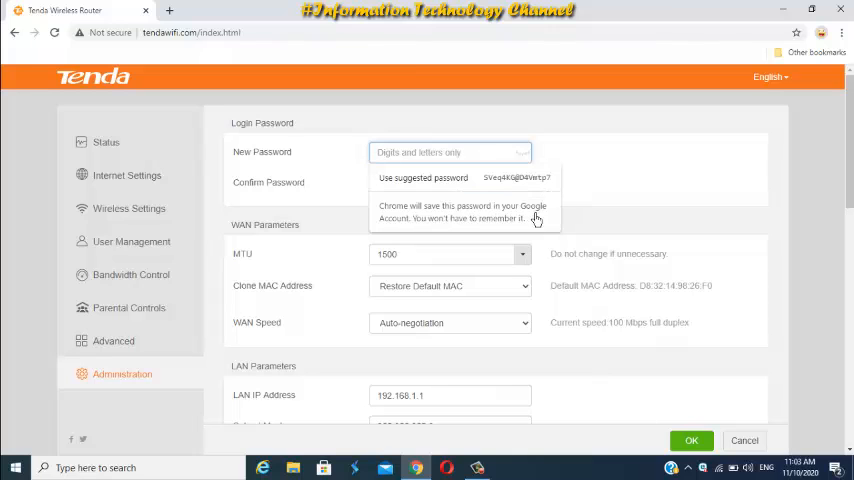
pyautogui.moveTo(492, 232)
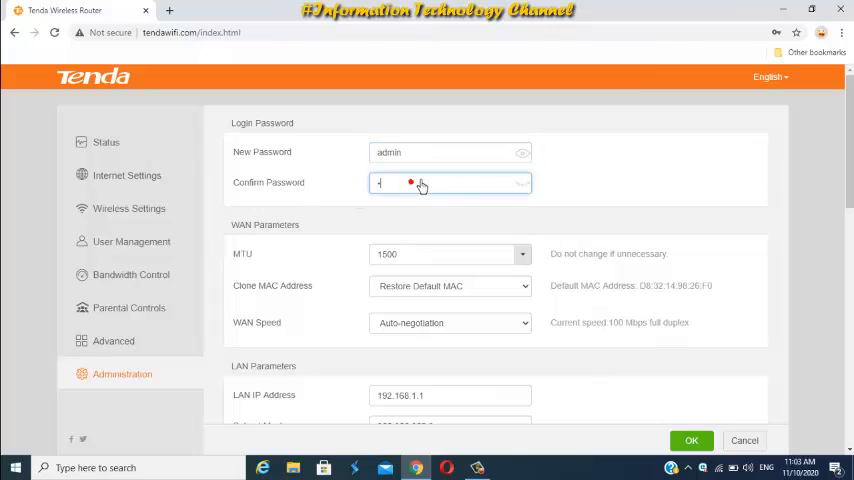
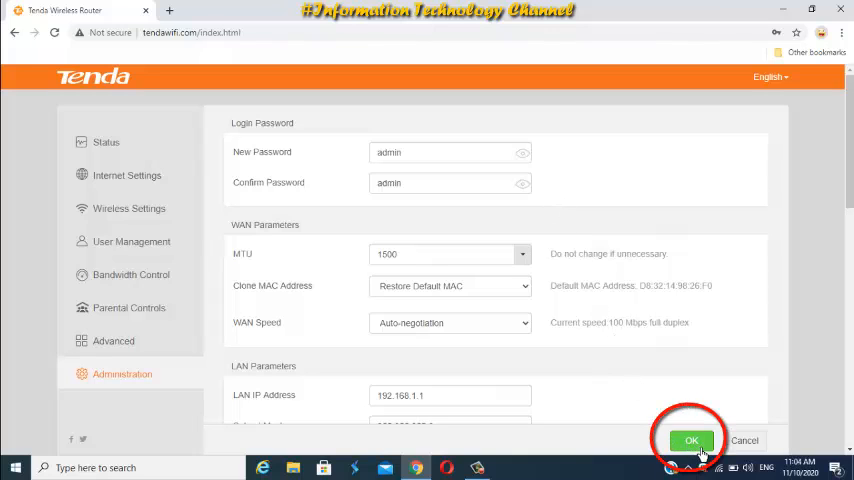
# - Confirm OK to save the password and dismiss Chrome's Save password bubble on the login page
pyautogui.click(692, 440)
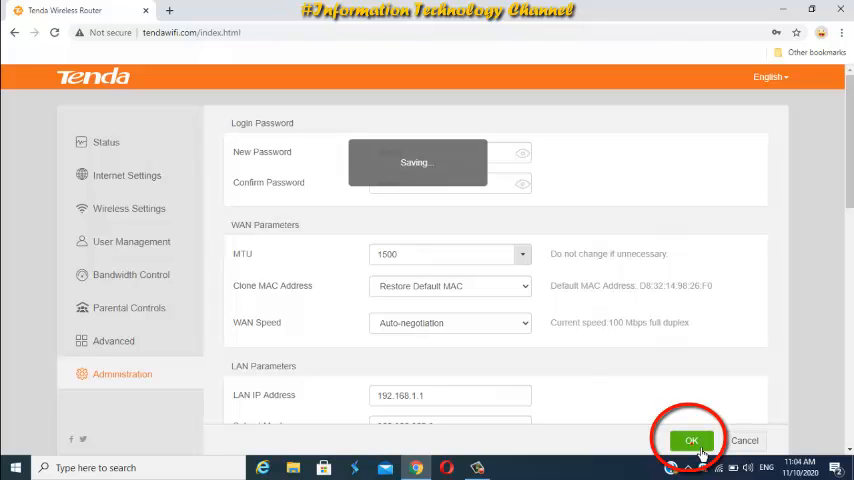
pyautogui.click(692, 440)
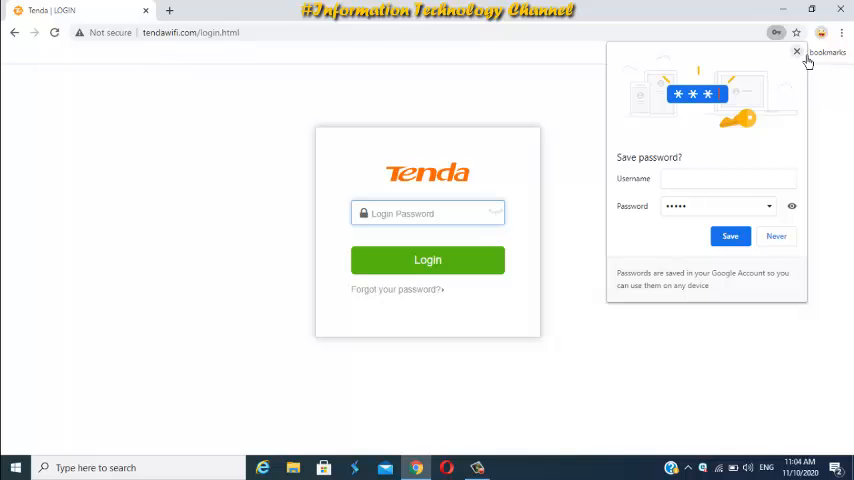
pyautogui.click(796, 52)
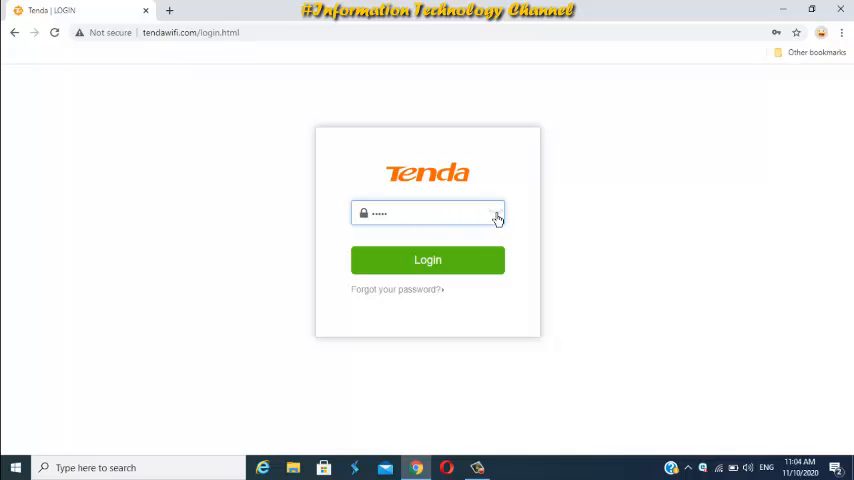
# - Reveal and submit the admin password to reach Status, declining Chrome's Save password offer
pyautogui.click(492, 212)
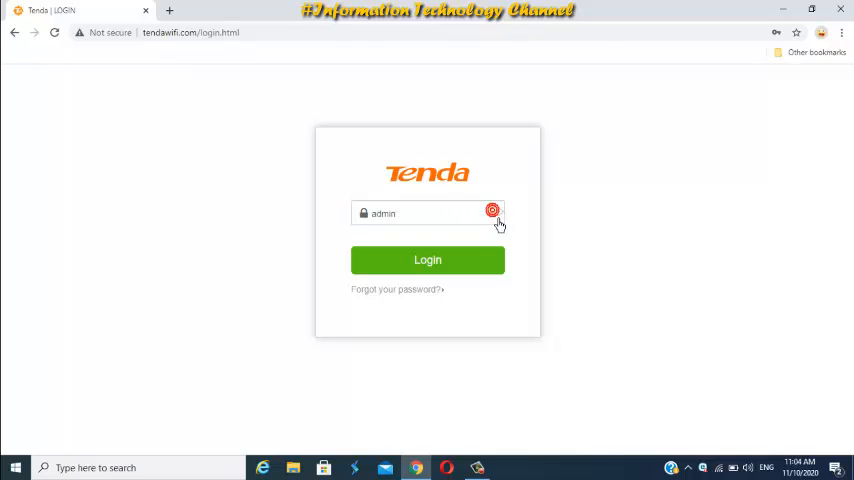
pyautogui.moveTo(440, 274)
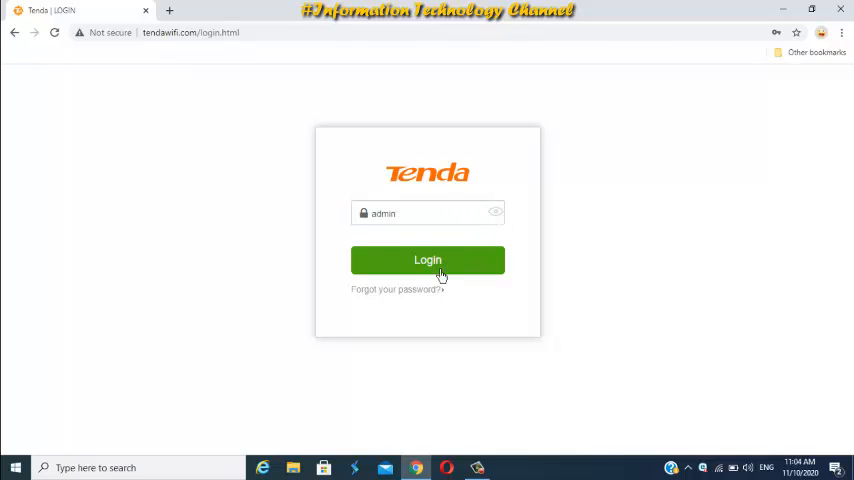
pyautogui.click(428, 260)
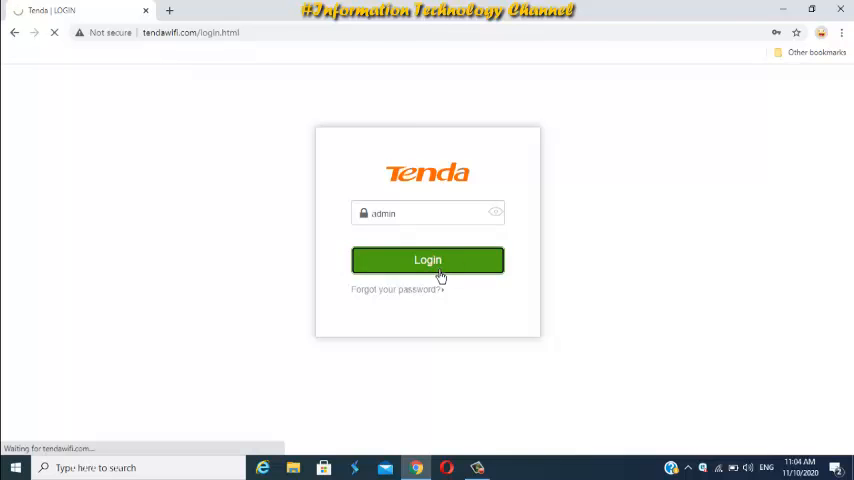
pyautogui.click(428, 260)
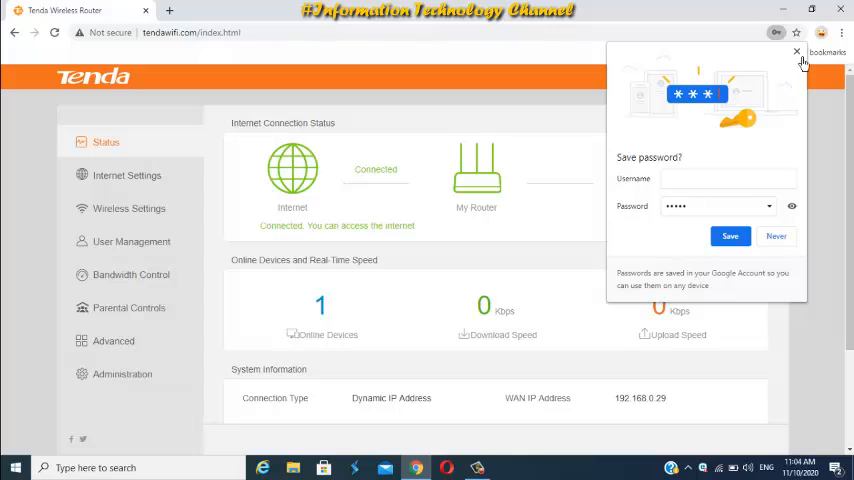
pyautogui.click(796, 52)
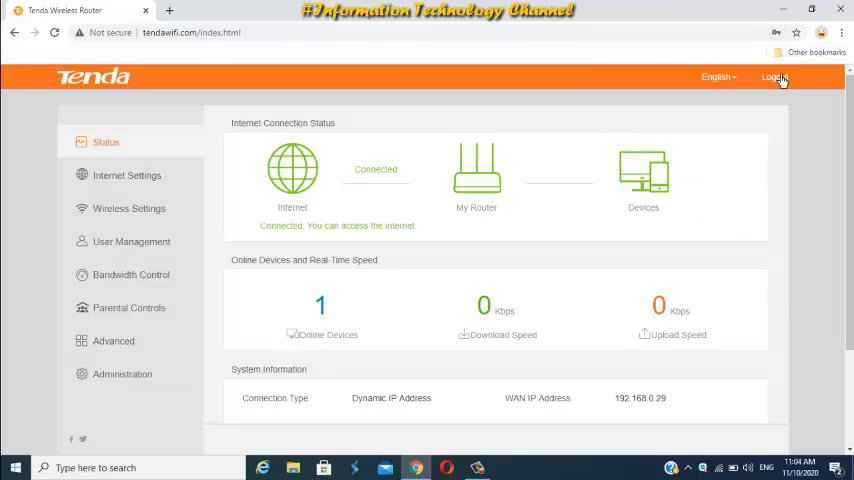
pyautogui.moveTo(122, 374)
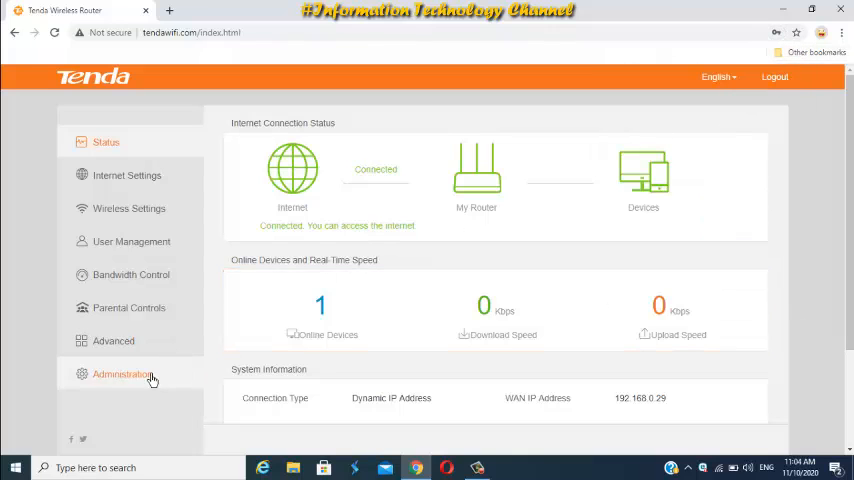
pyautogui.moveTo(126, 388)
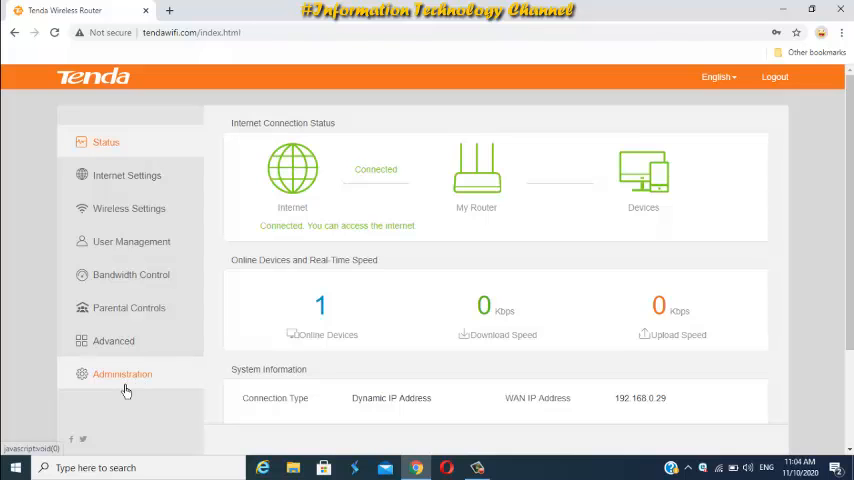
pyautogui.click(122, 372)
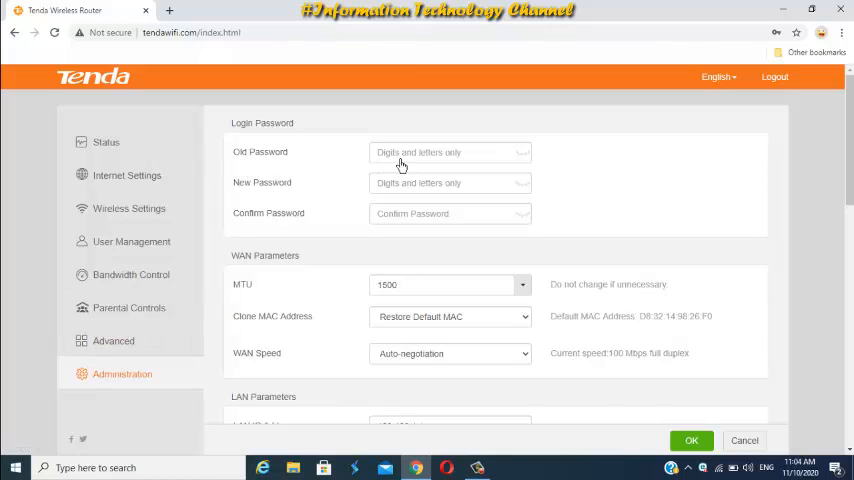
pyautogui.click(450, 152)
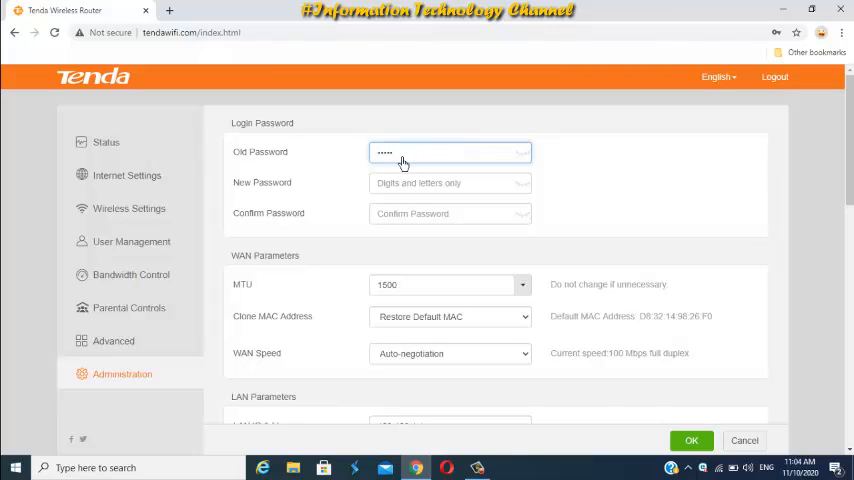
pyautogui.click(524, 152)
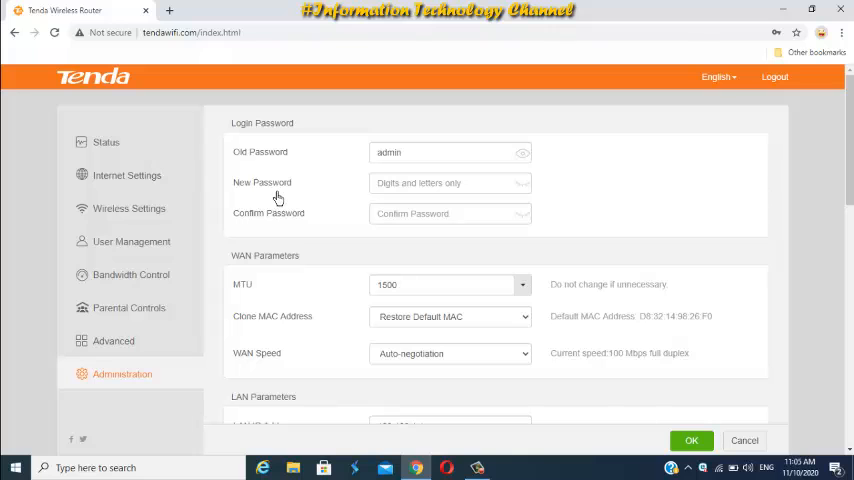
pyautogui.click(450, 184)
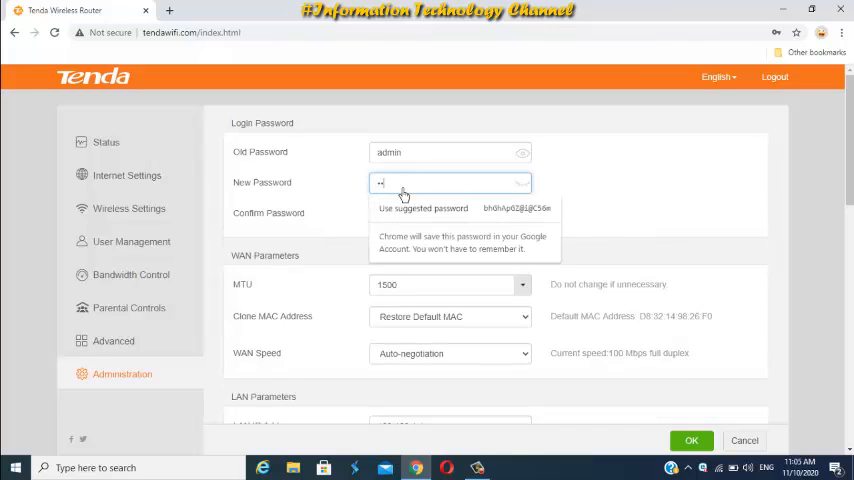
# - Enter EnterYourNewSecuredPassword in New Password and Confirm Password
pyautogui.click(430, 188)
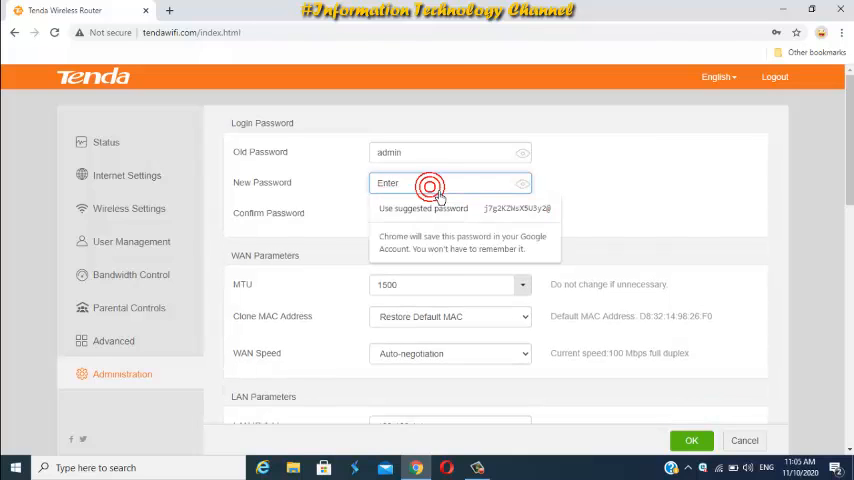
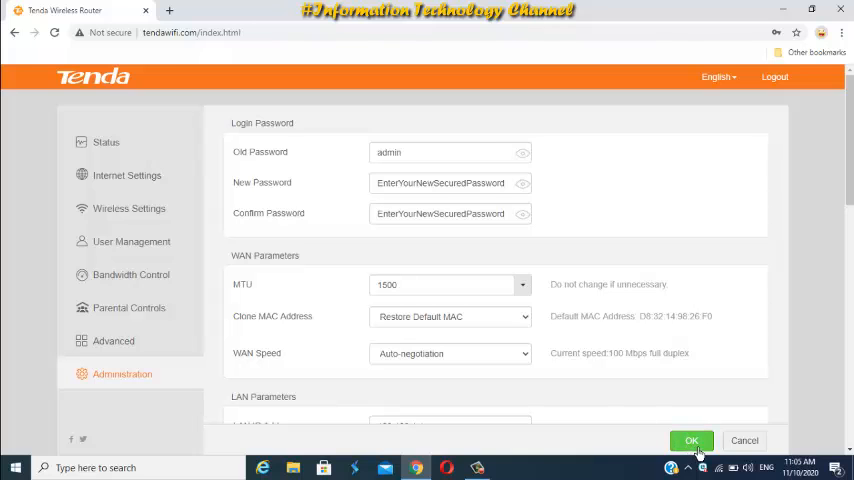
# - Confirm OK so the new password is saved and the login page reappears
pyautogui.click(692, 440)
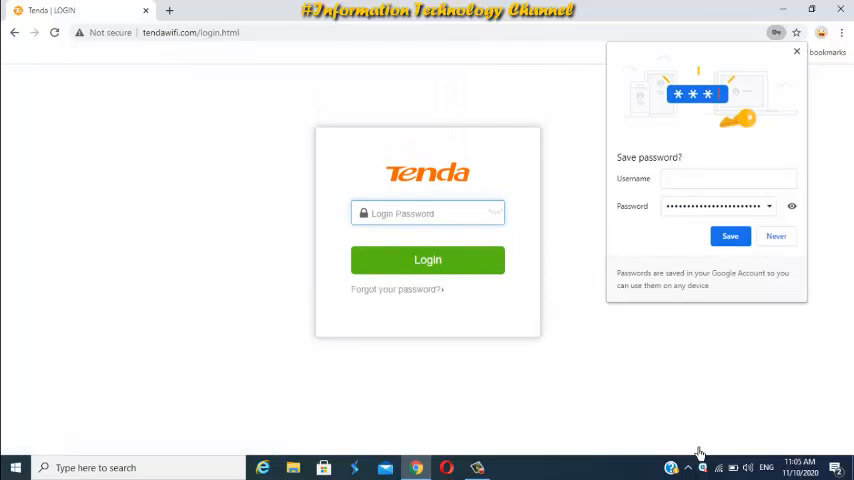
pyautogui.moveTo(730, 236)
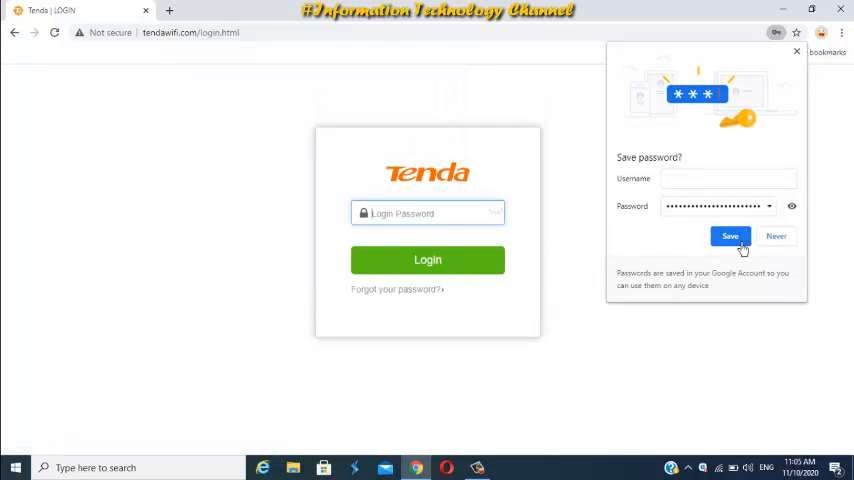